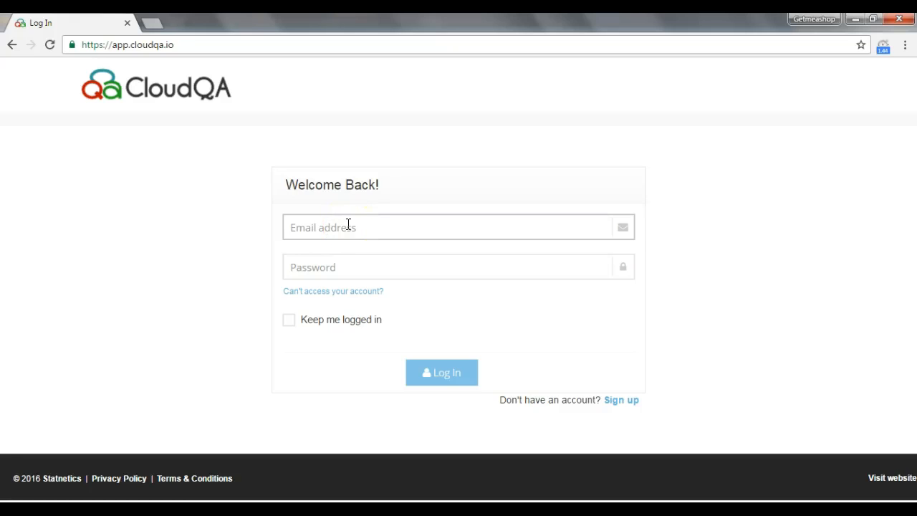
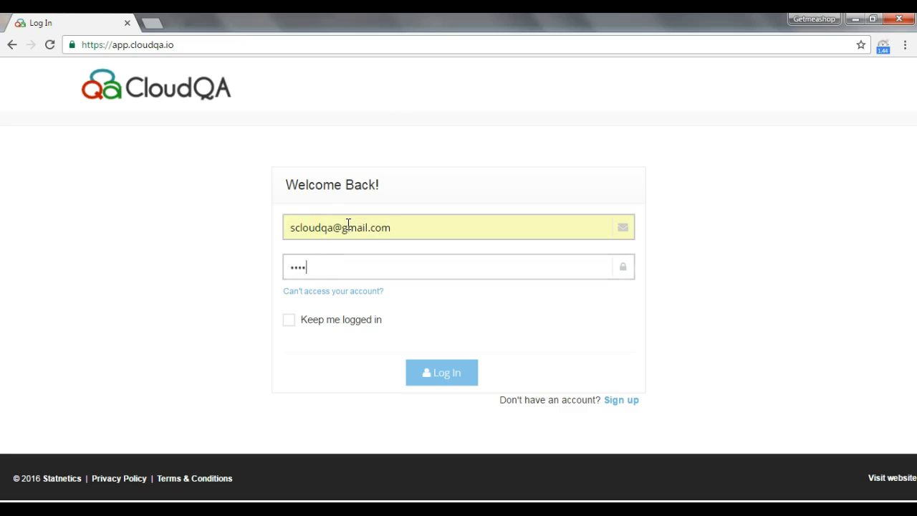
# Log into CloudQA with the account credentials and continue to the Get Started welcome page
pyautogui.click(442, 372)
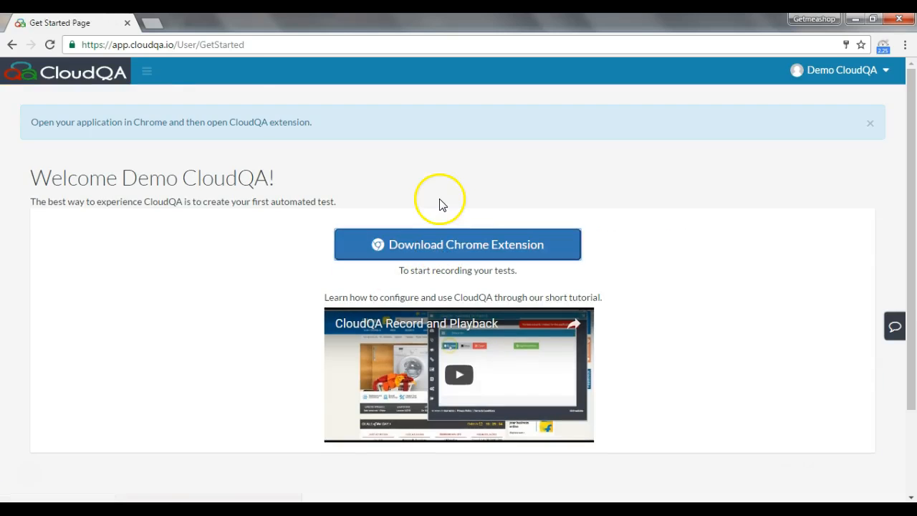
pyautogui.moveTo(487, 222)
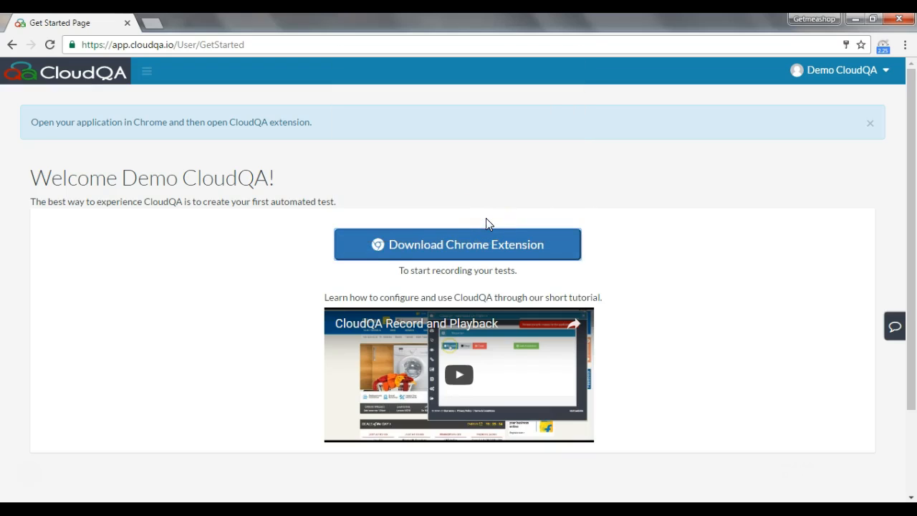
pyautogui.click(456, 244)
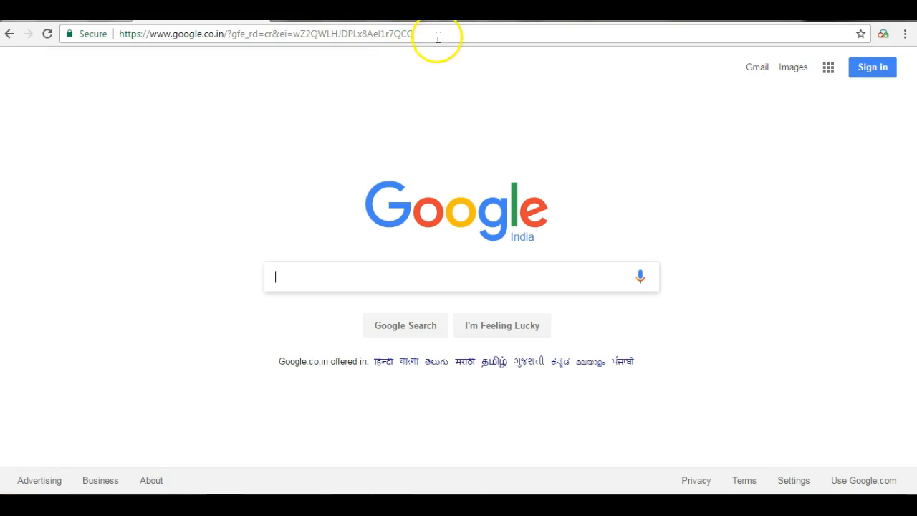
# Navigate the browser tab to phptravels.net/login
pyautogui.click(287, 34)
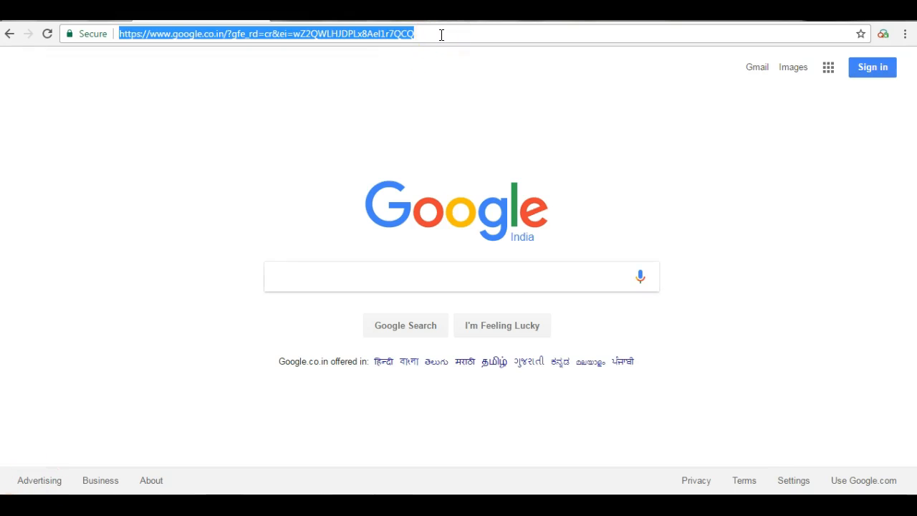
pyautogui.write('phptravels.net/login')
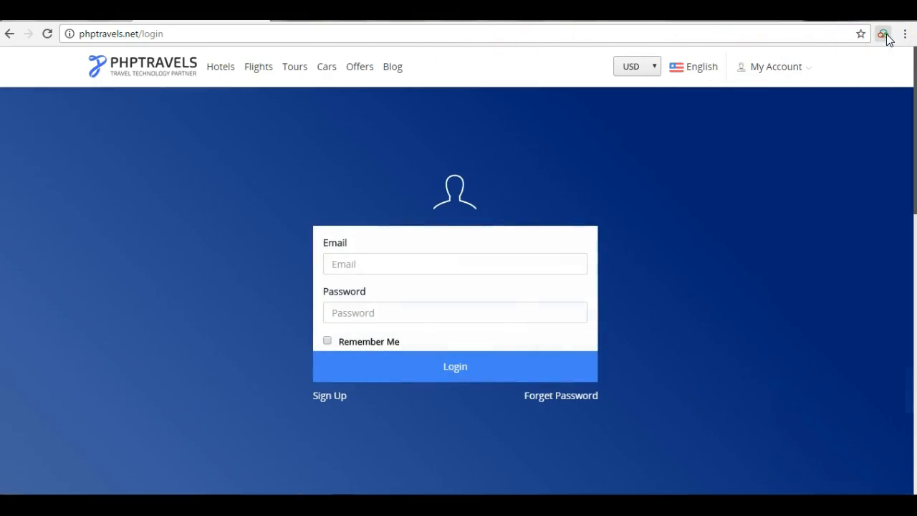
pyautogui.click(882, 33)
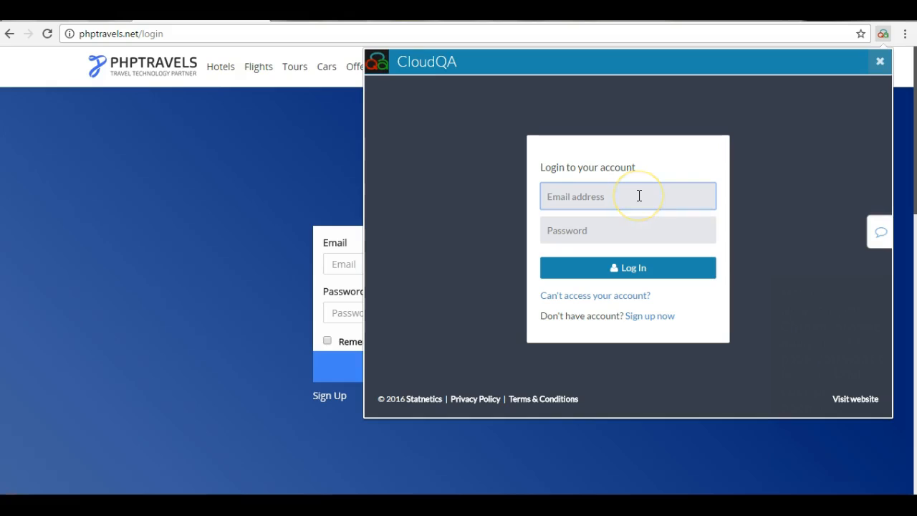
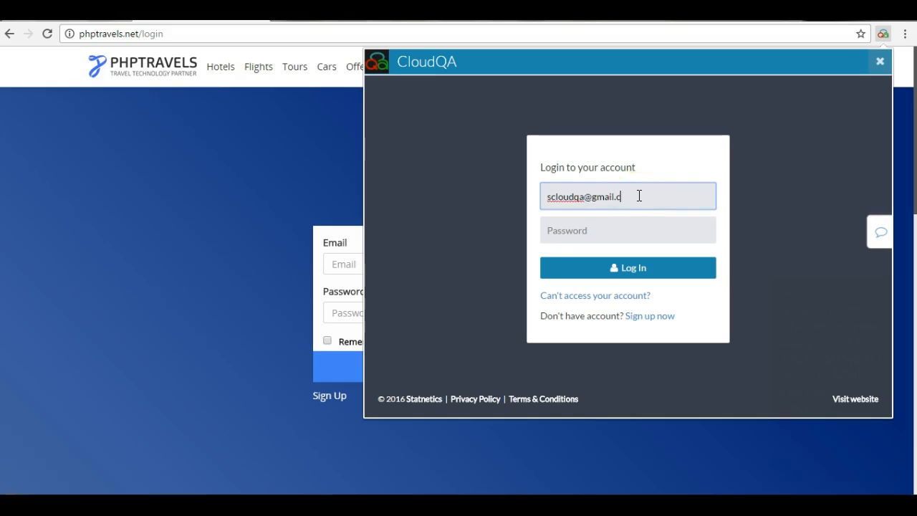
pyautogui.write('••••')
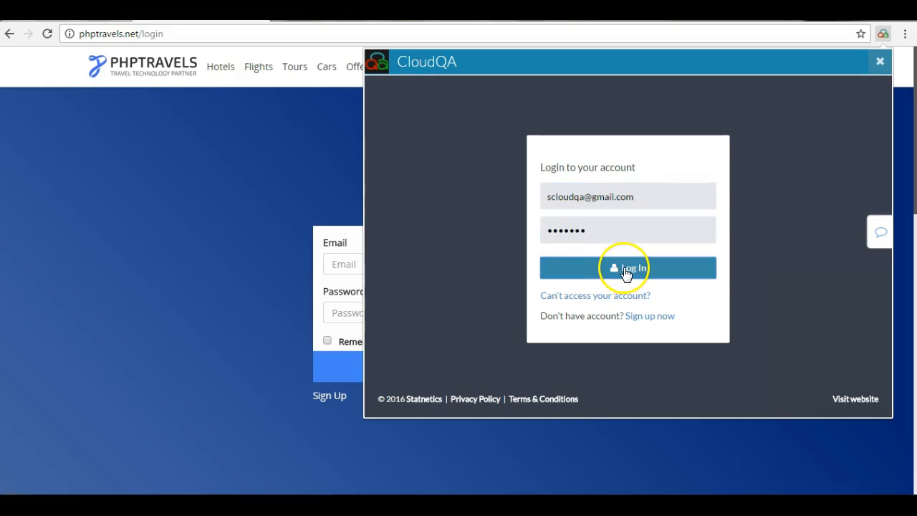
pyautogui.click(627, 267)
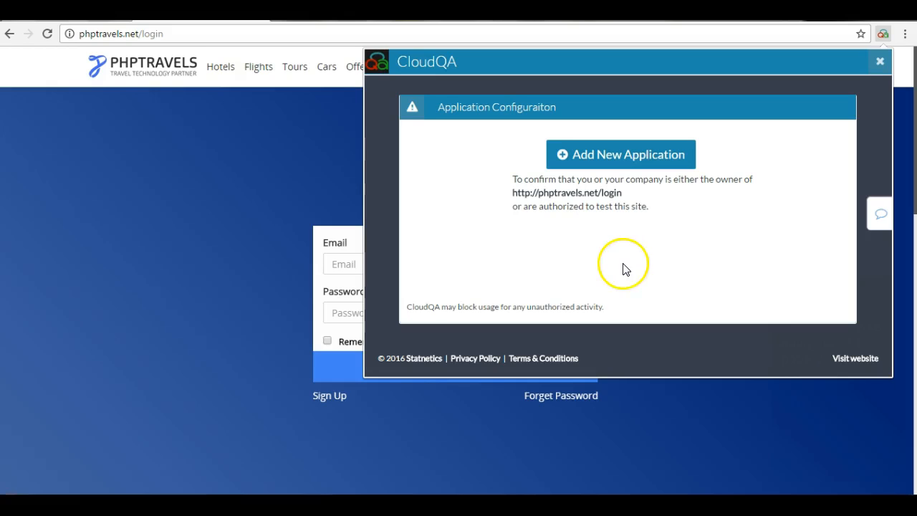
pyautogui.moveTo(631, 268)
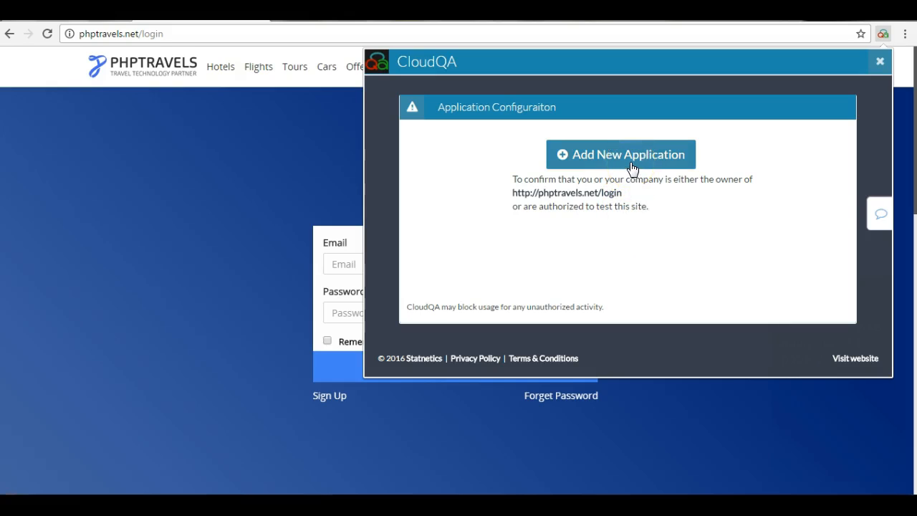
pyautogui.click(620, 154)
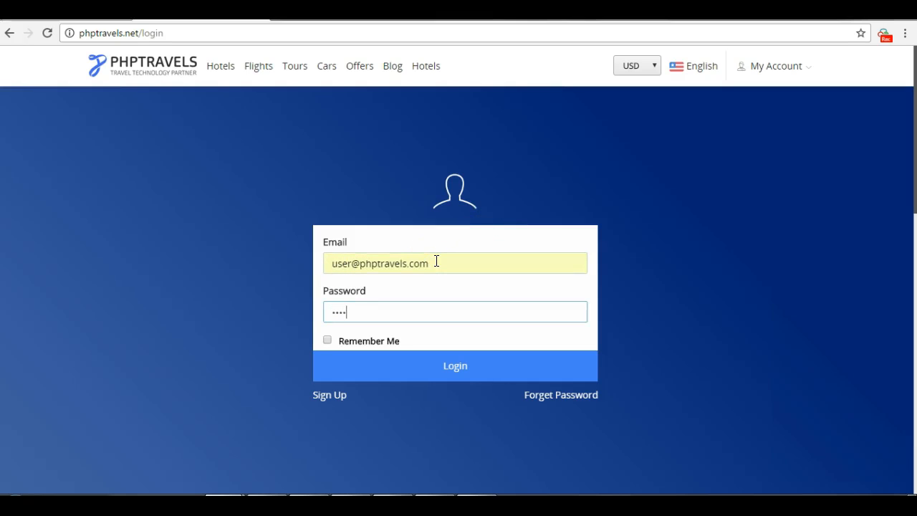
# Record the PHPTRAVELS demo login, selecting the account holder's greeting name on the bookings page
pyautogui.write('password')
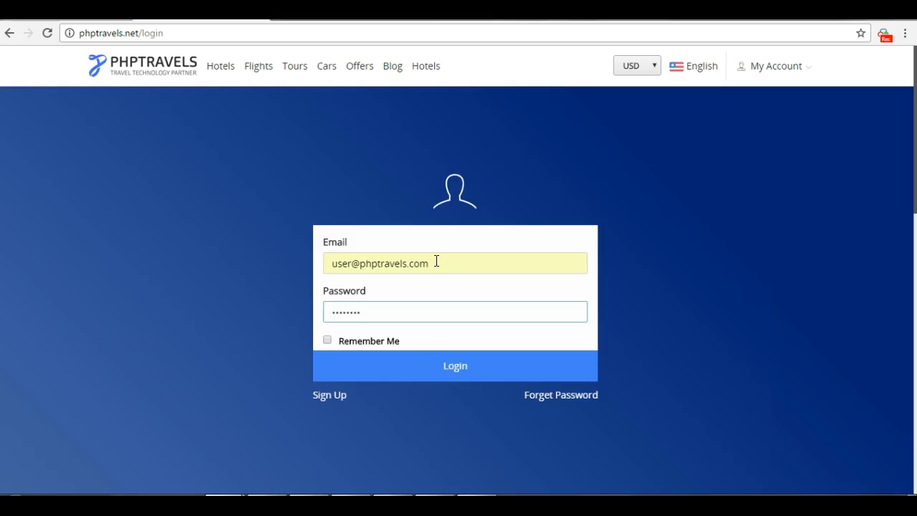
pyautogui.click(455, 366)
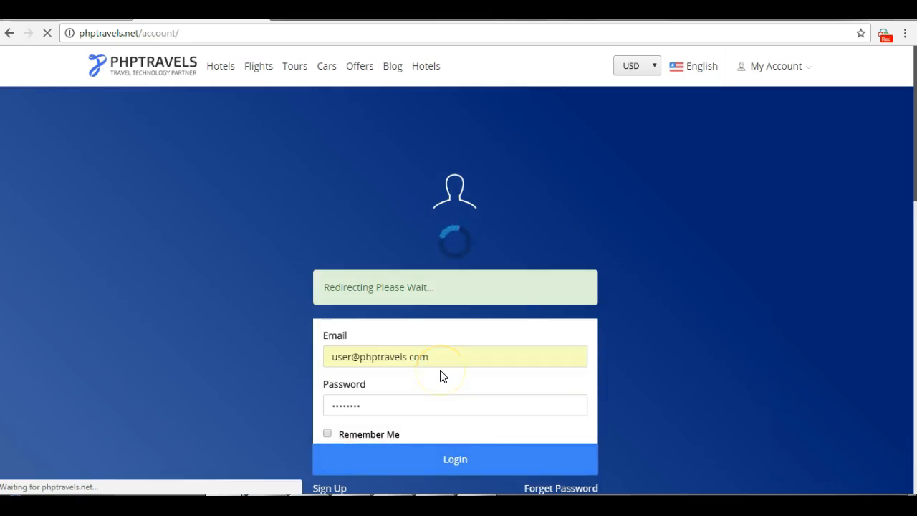
pyautogui.click(455, 459)
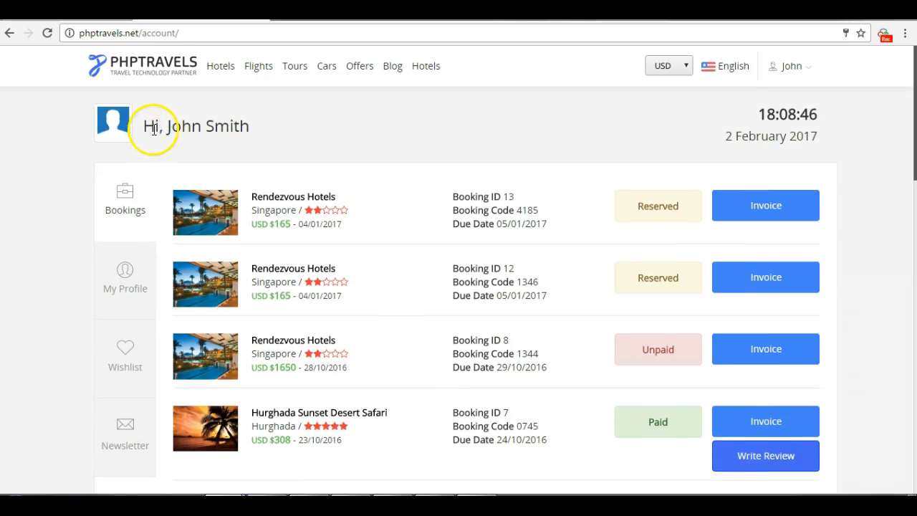
pyautogui.moveTo(142, 126); pyautogui.dragTo(250, 126)
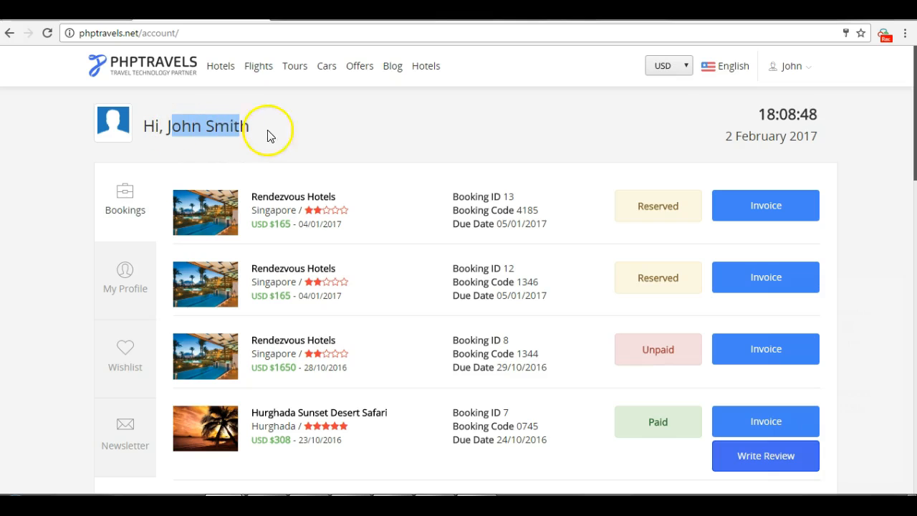
pyautogui.moveTo(706, 201)
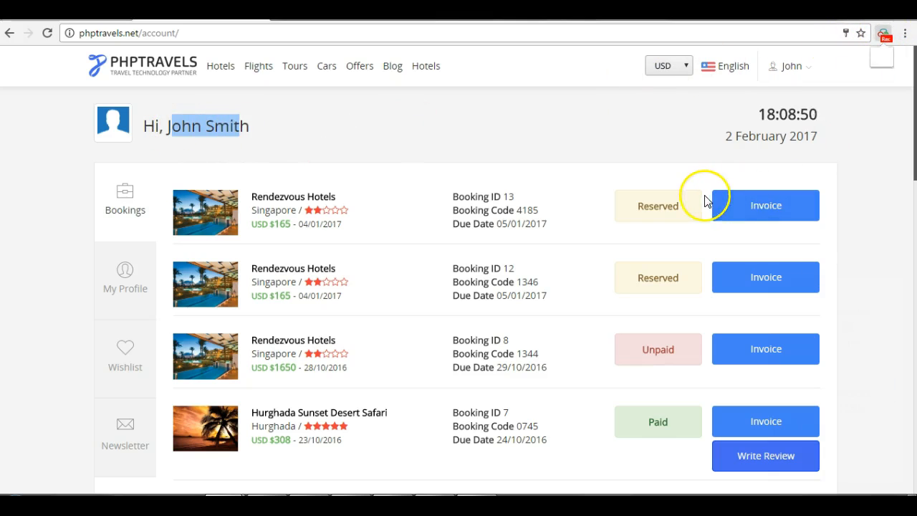
pyautogui.click(616, 121)
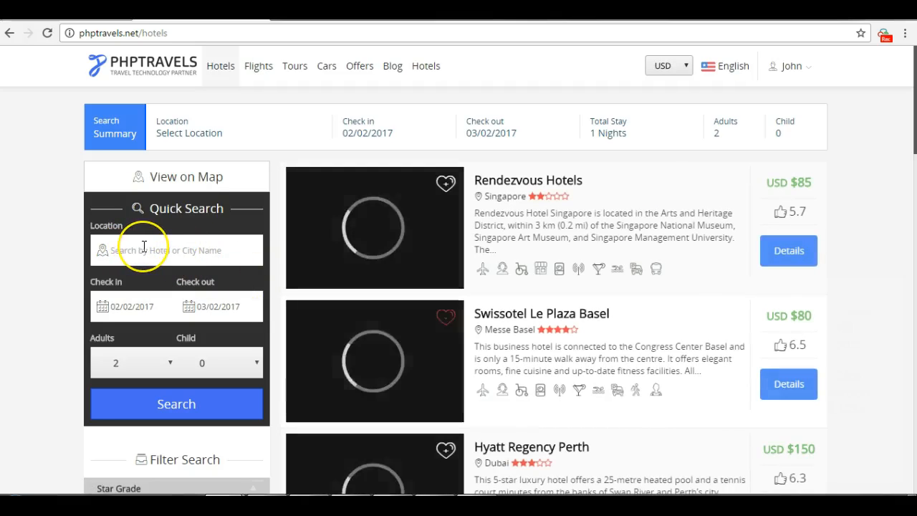
# Record a search for Alzer Hotel Istanbul, 9–17 February 2017, and select the hotel name
pyautogui.write('alz')
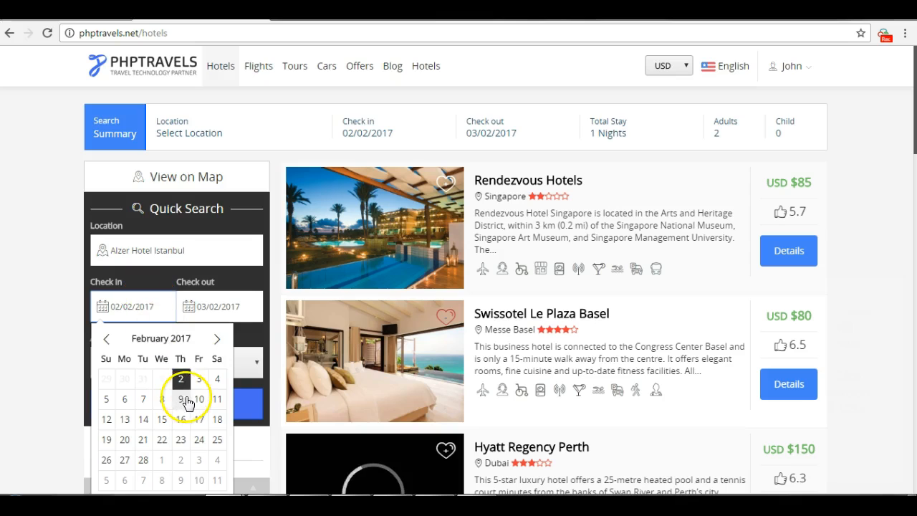
pyautogui.click(180, 399)
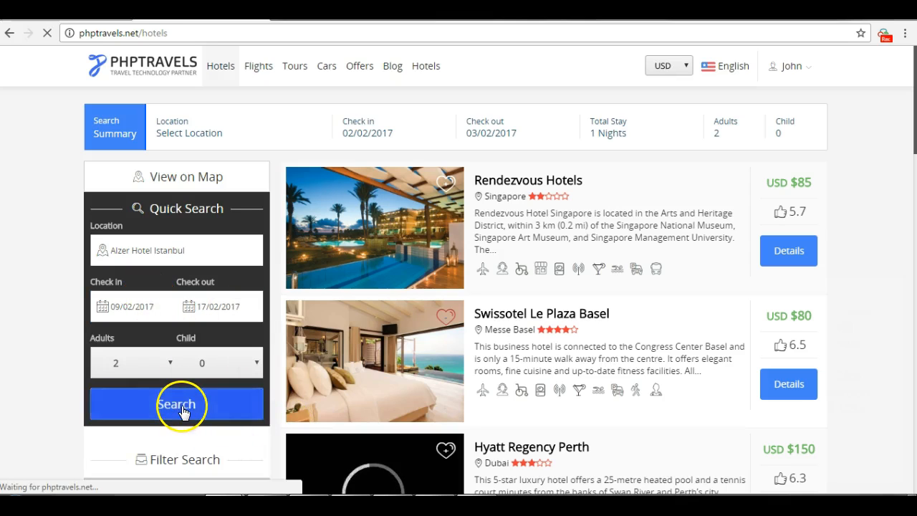
pyautogui.click(176, 404)
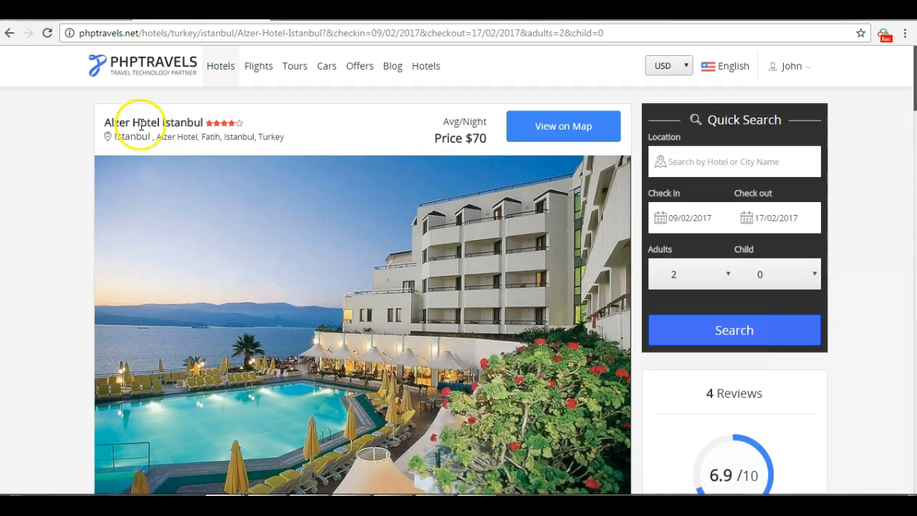
pyautogui.click(604, 122)
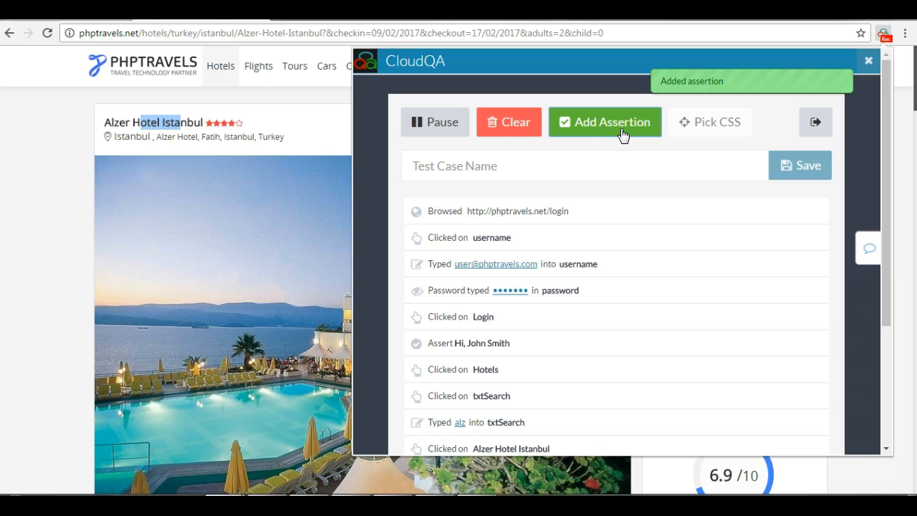
# Assert on the selected hotel name and save the recording as 'Search for hotel next month'
pyautogui.click(605, 122)
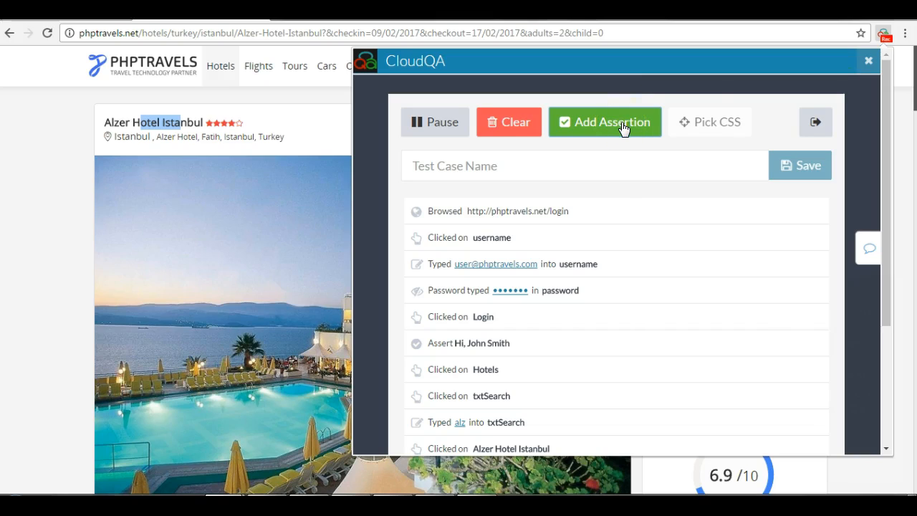
pyautogui.write('Search for hotel next')
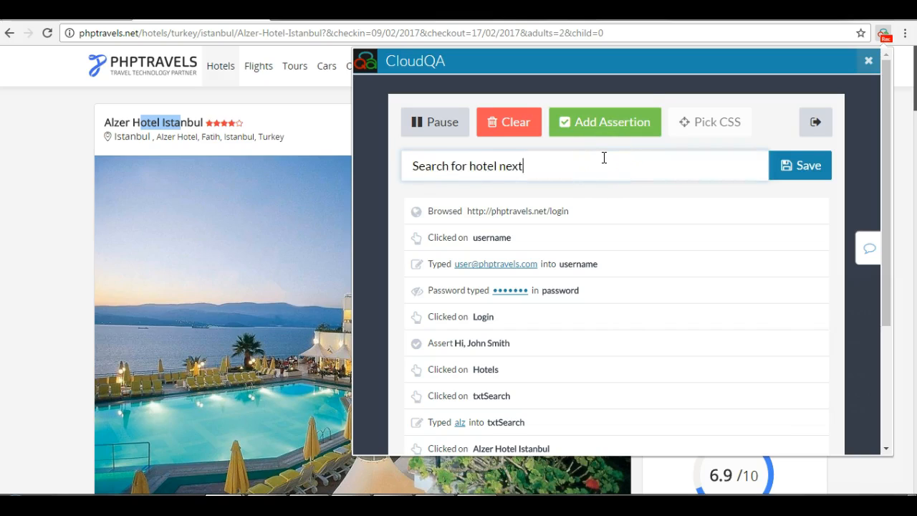
pyautogui.write('month')
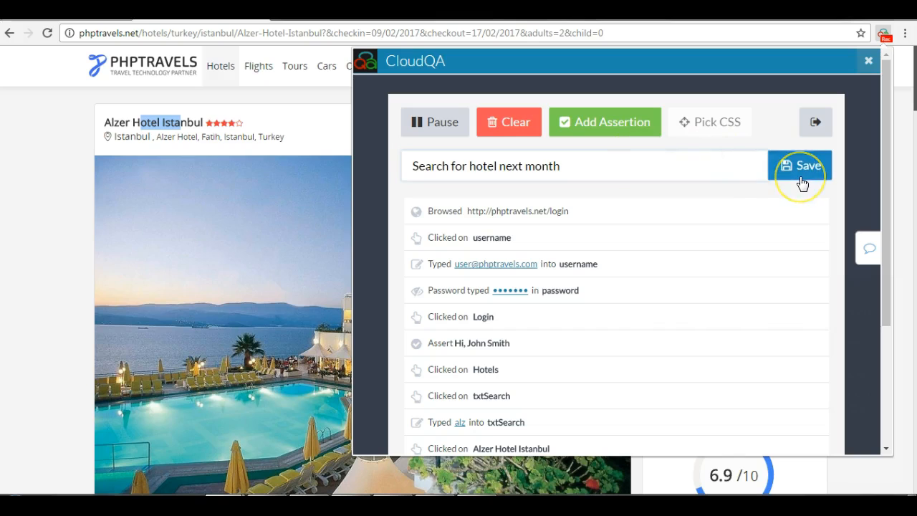
pyautogui.click(799, 166)
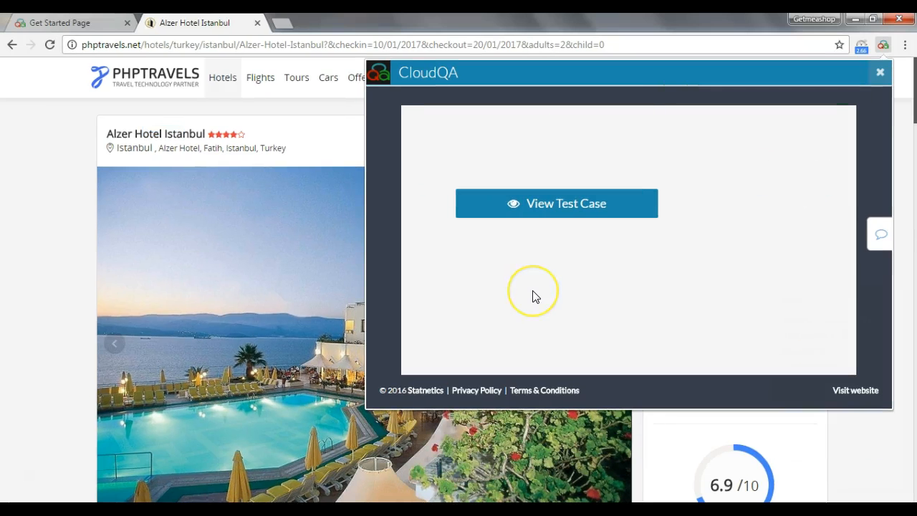
# Select and execute the 'Search for hotel next month' test case, then view its progress
pyautogui.click(556, 203)
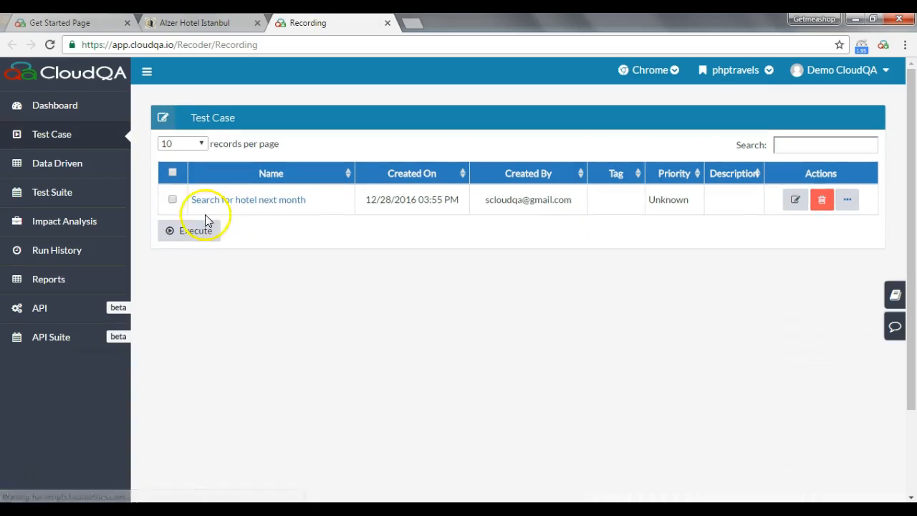
pyautogui.click(171, 199)
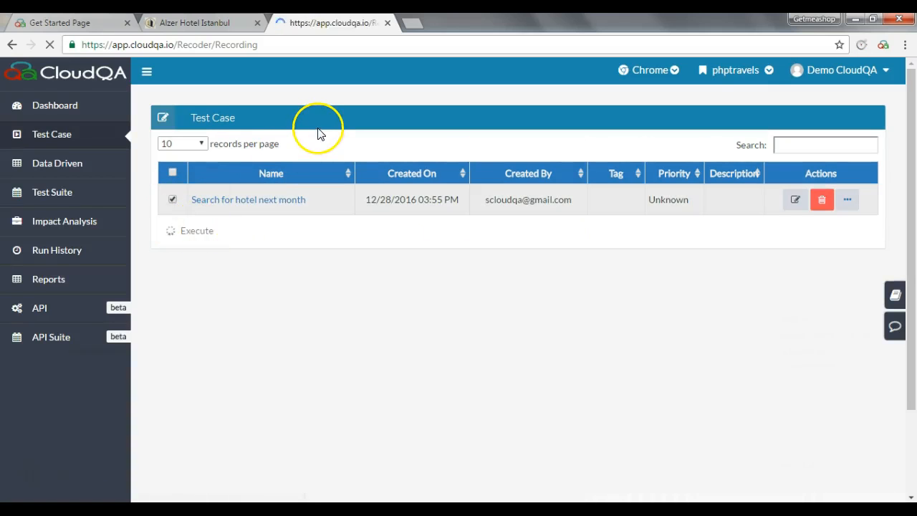
pyautogui.click(196, 230)
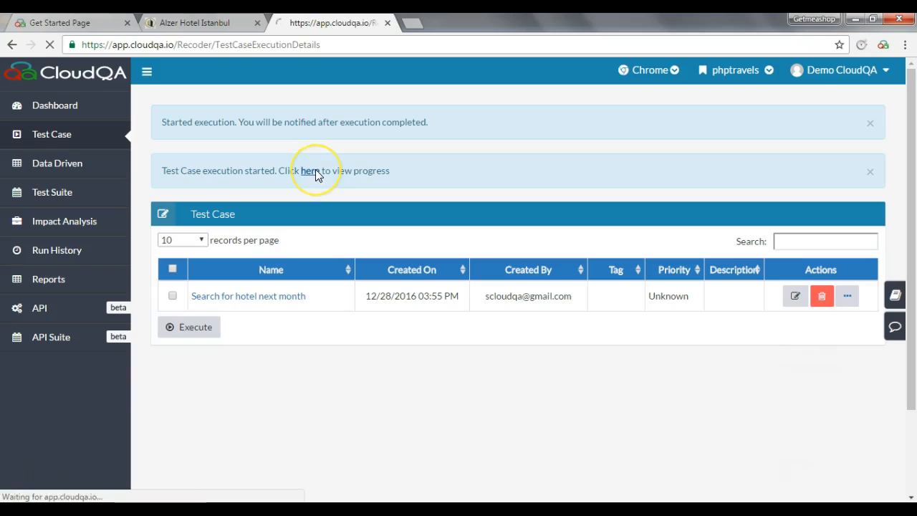
pyautogui.click(310, 170)
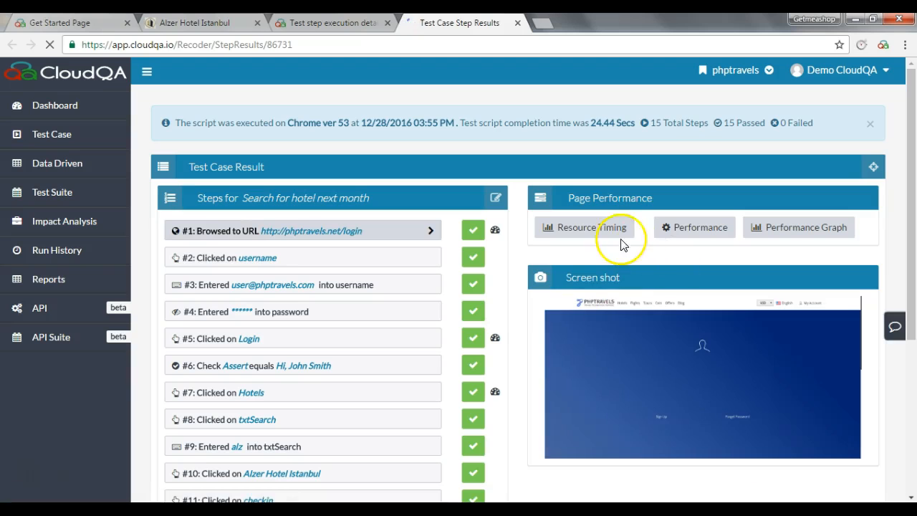
pyautogui.click(583, 227)
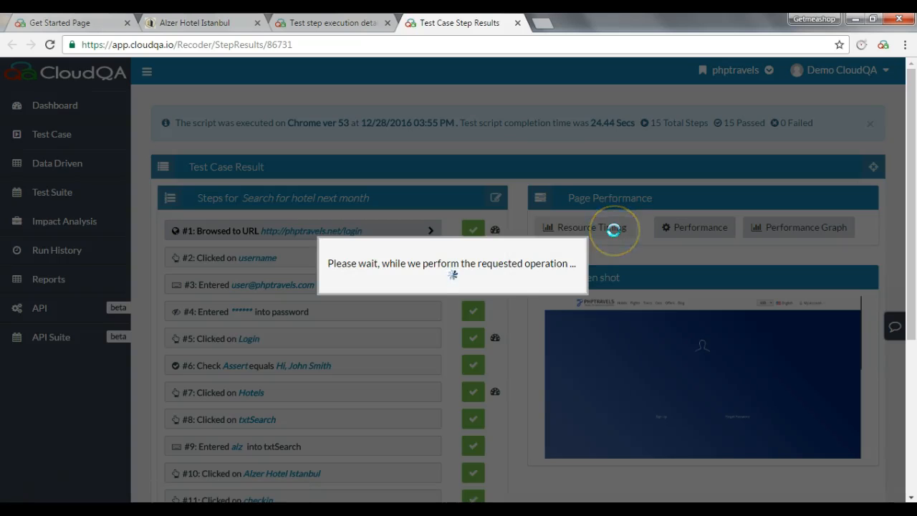
pyautogui.click(583, 227)
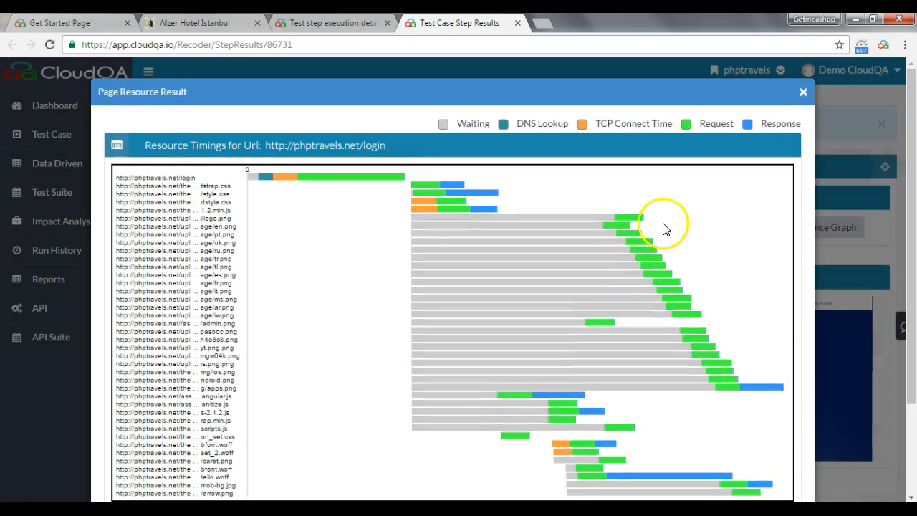
pyautogui.click(802, 92)
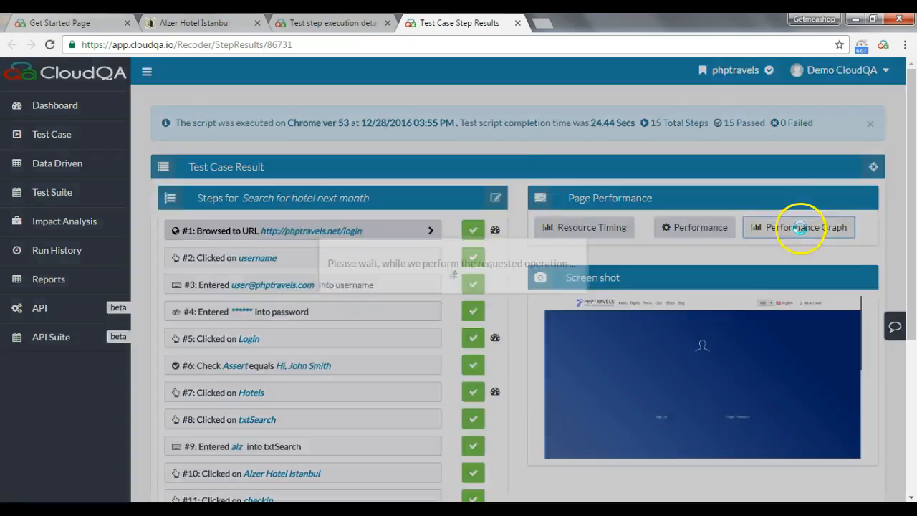
pyautogui.click(808, 227)
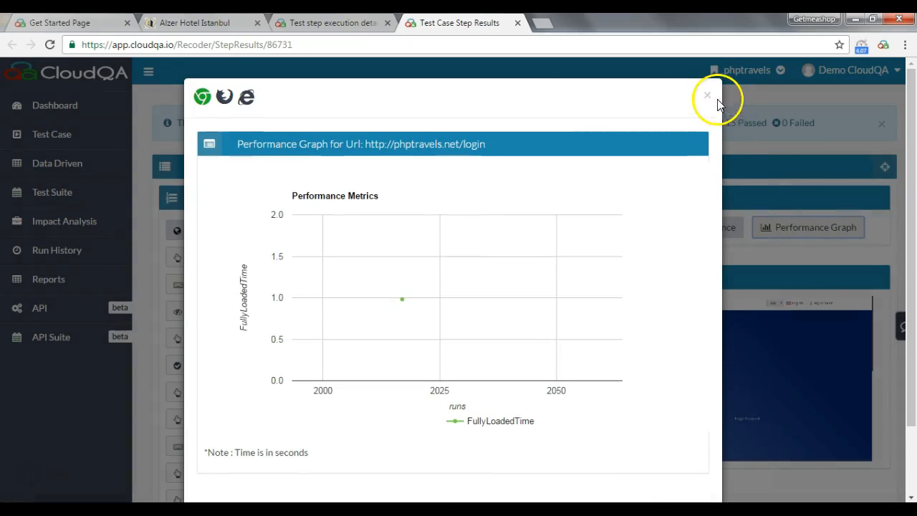
pyautogui.click(707, 94)
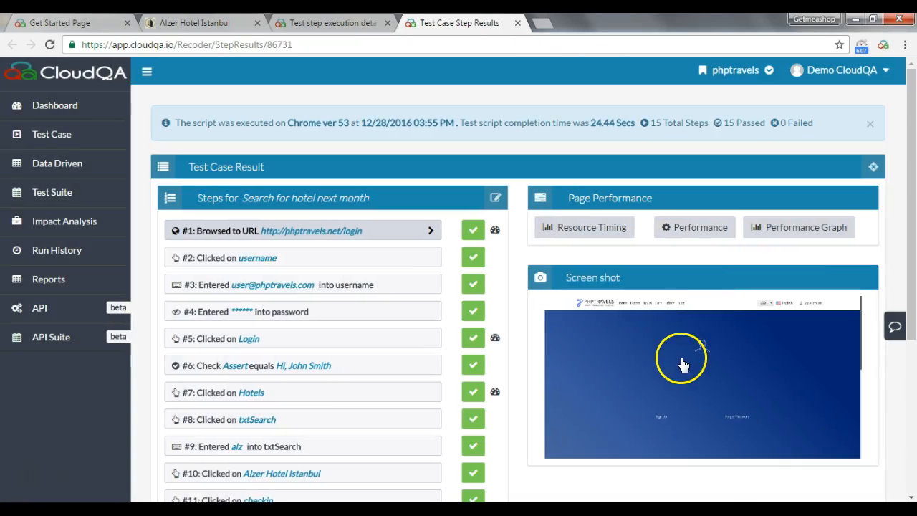